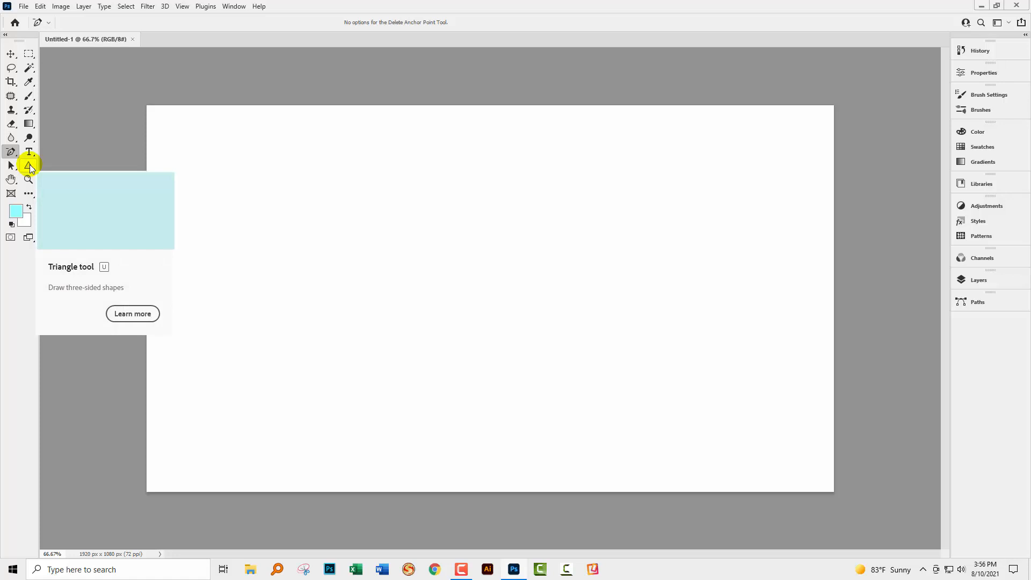
# Choose the Rectangle Tool from the shape group to draw the 725×725 px red-orange square
pyautogui.click(28, 166)
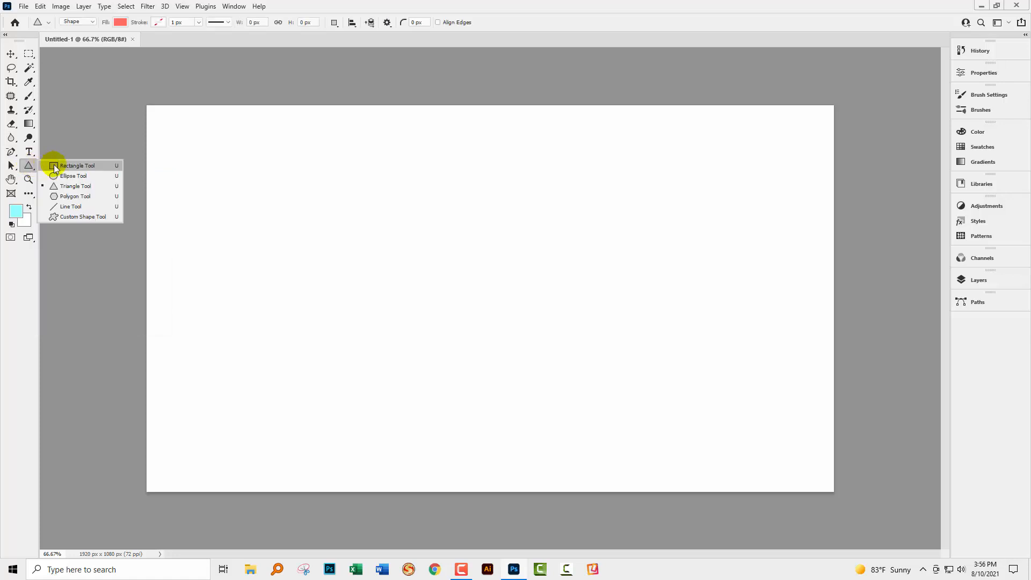
pyautogui.click(78, 166)
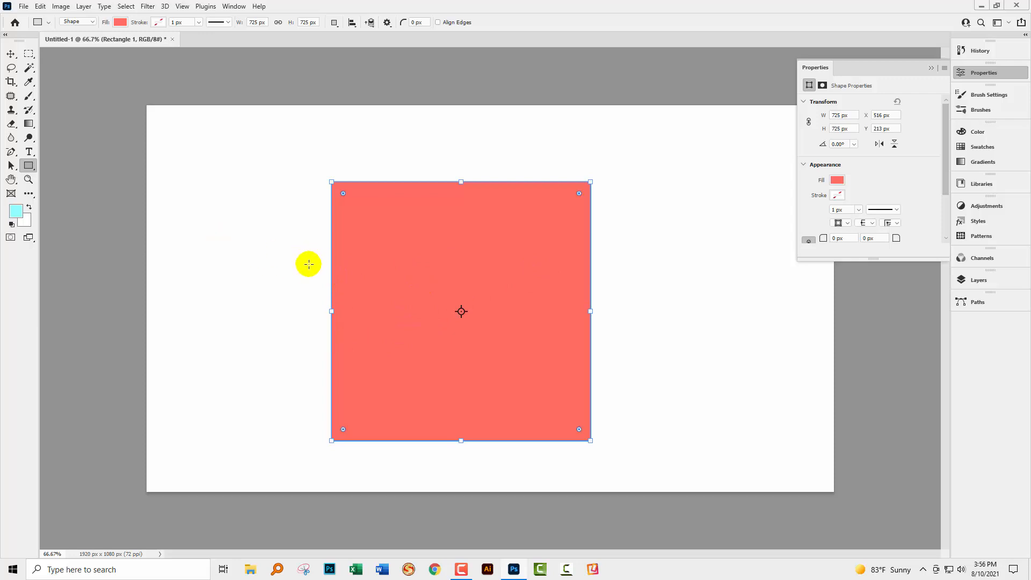
pyautogui.moveTo(340, 277)
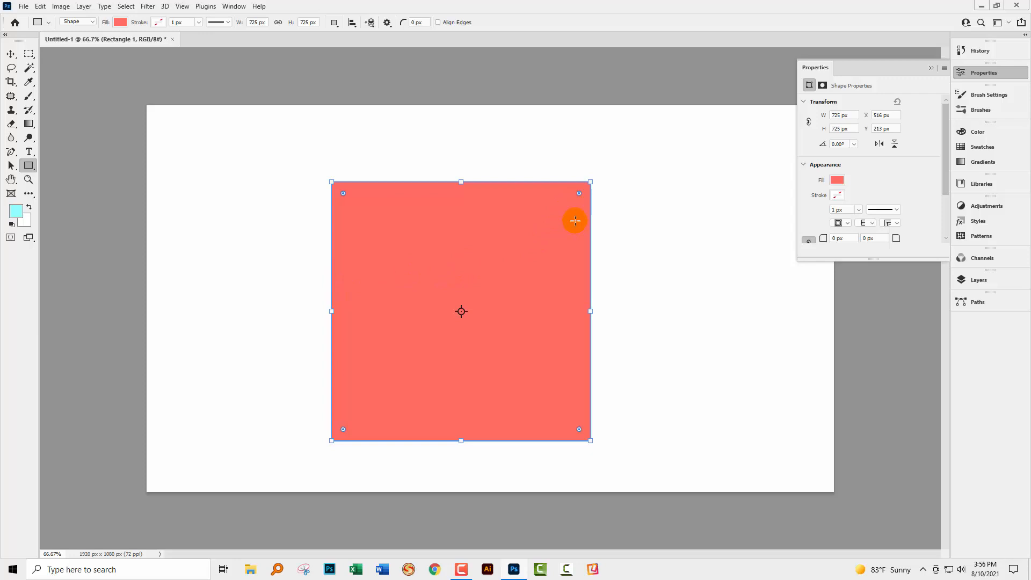
pyautogui.moveTo(365, 441)
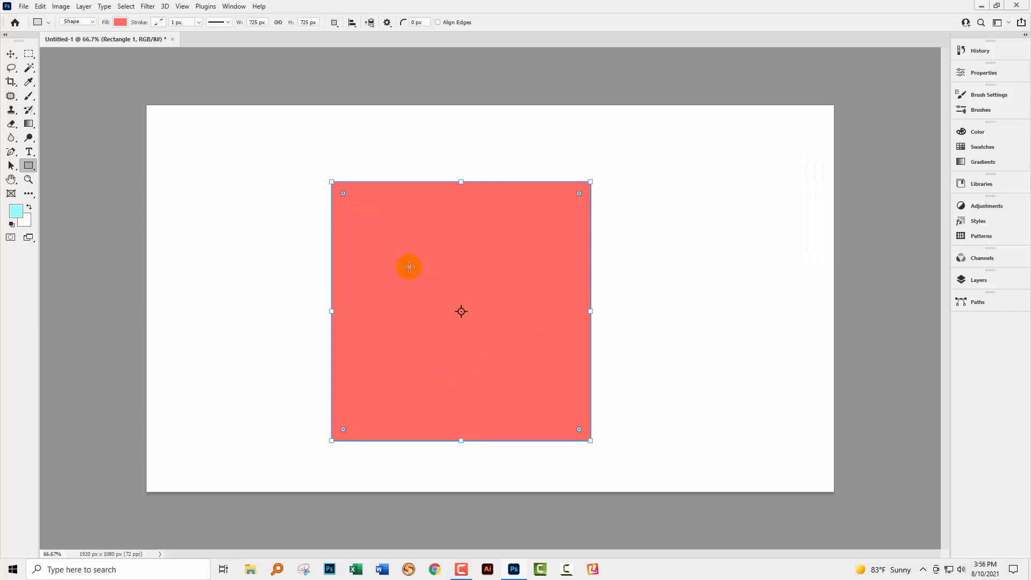
pyautogui.moveTo(450, 265)
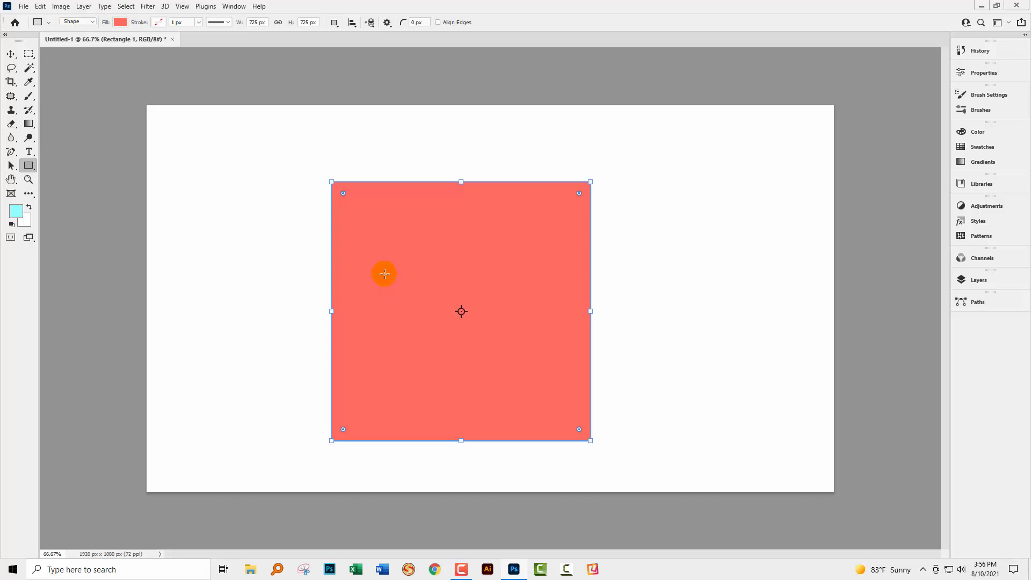
pyautogui.moveTo(363, 146)
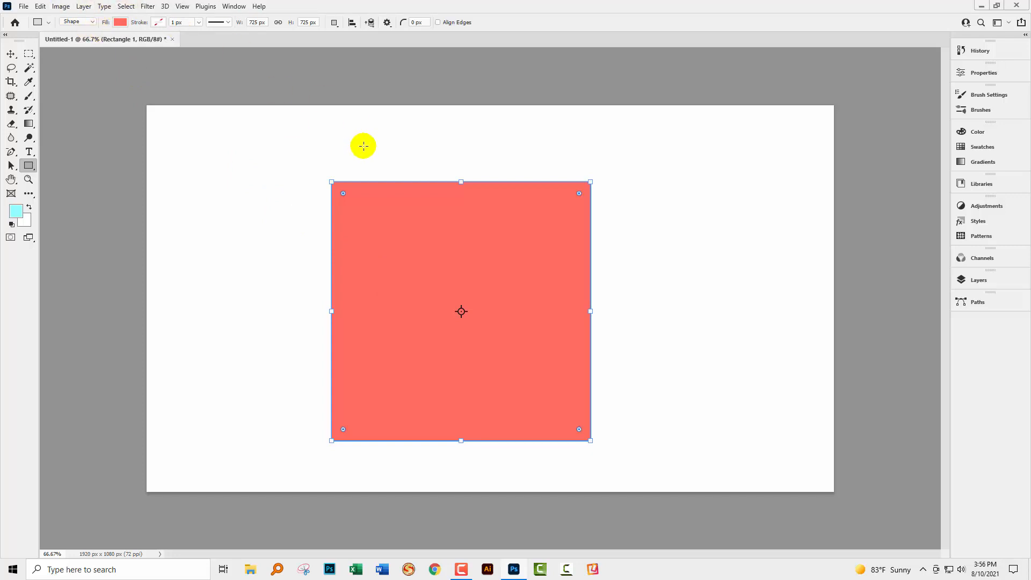
pyautogui.moveTo(408, 379)
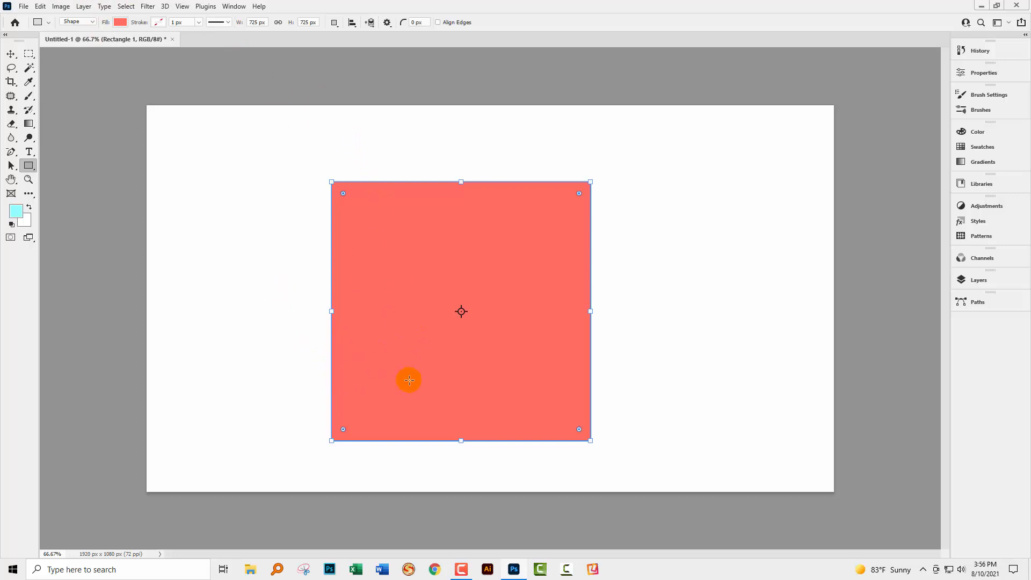
pyautogui.moveTo(107, 245)
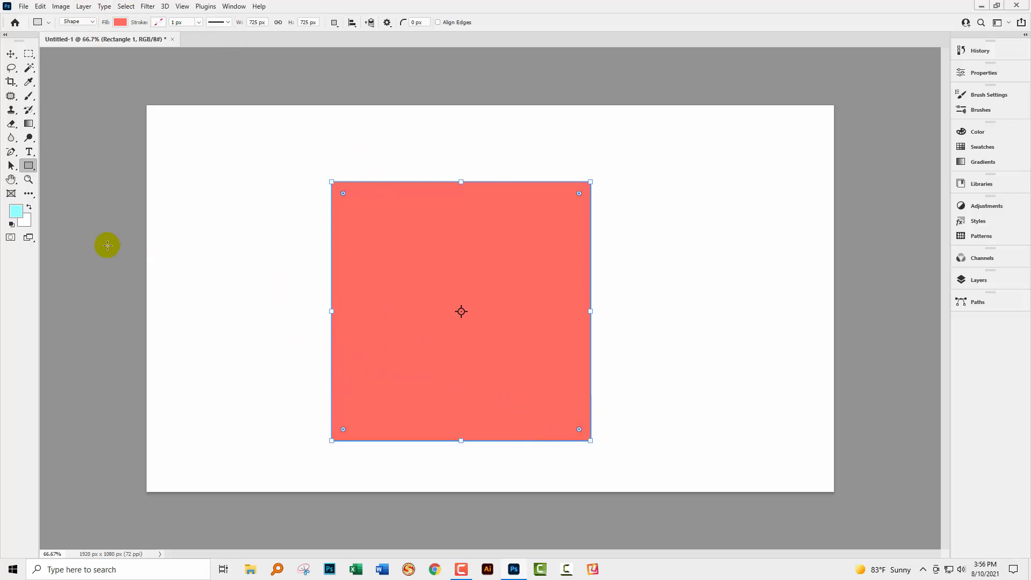
# Delete the square's top-left anchor with the Delete Anchor Point Tool, confirming the live-shape-to-path conversion
pyautogui.click(11, 152)
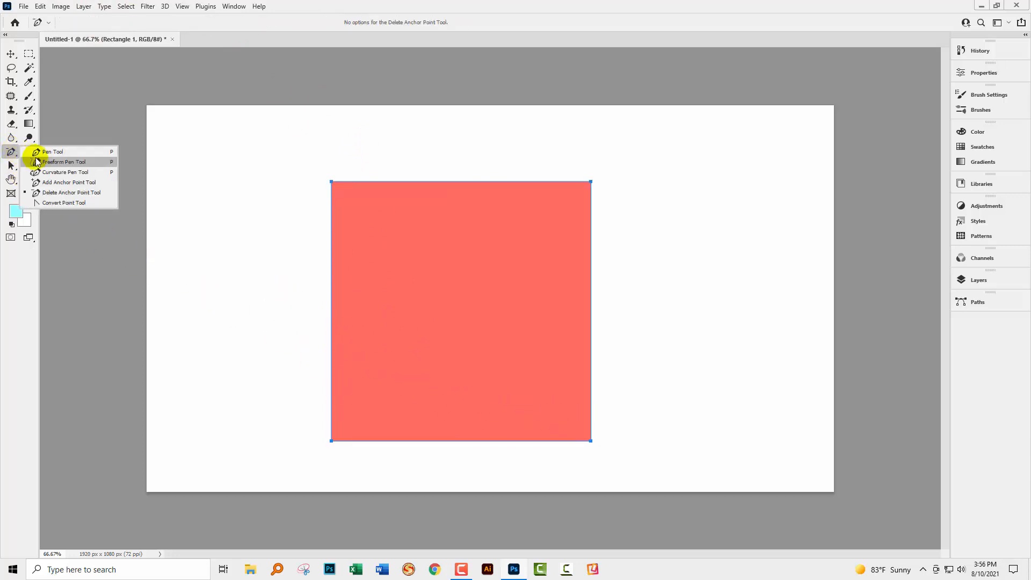
pyautogui.moveTo(71, 192)
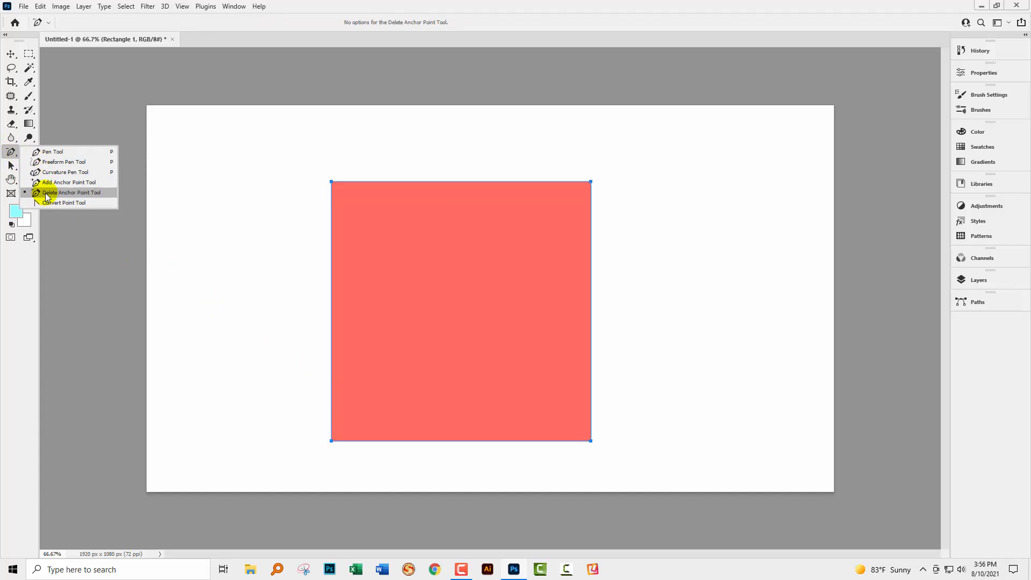
pyautogui.click(68, 193)
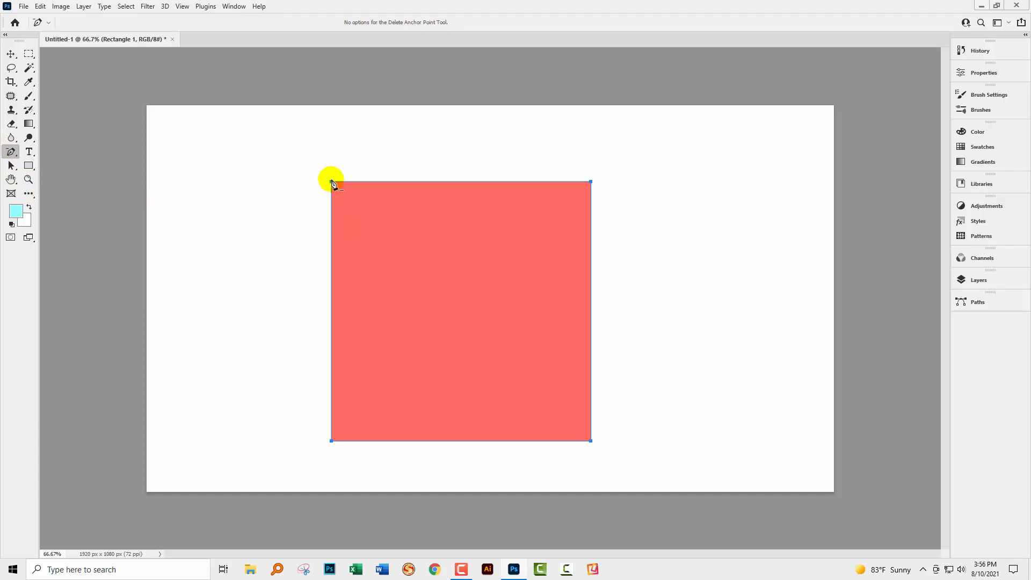
pyautogui.click(332, 182)
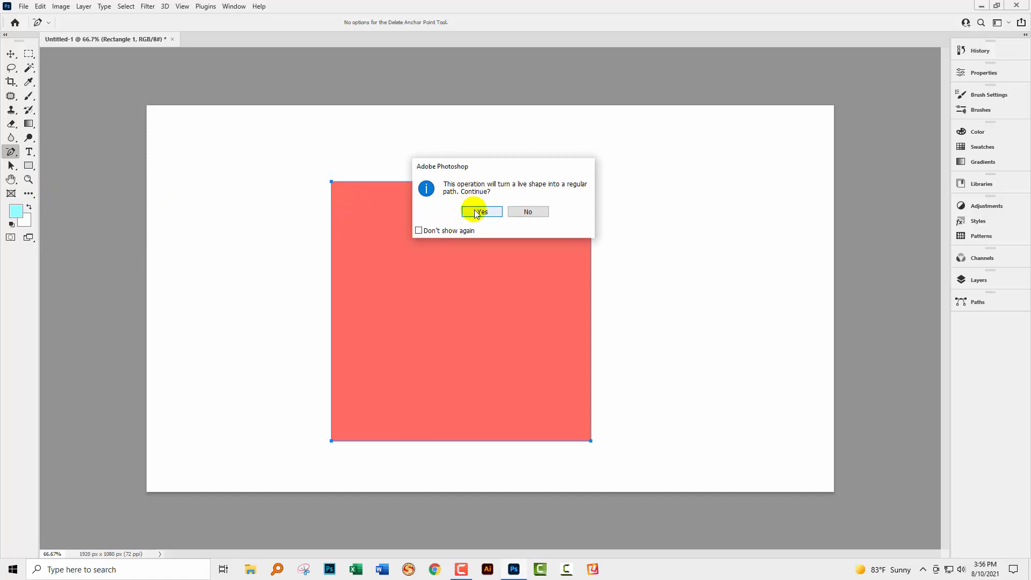
pyautogui.click(482, 212)
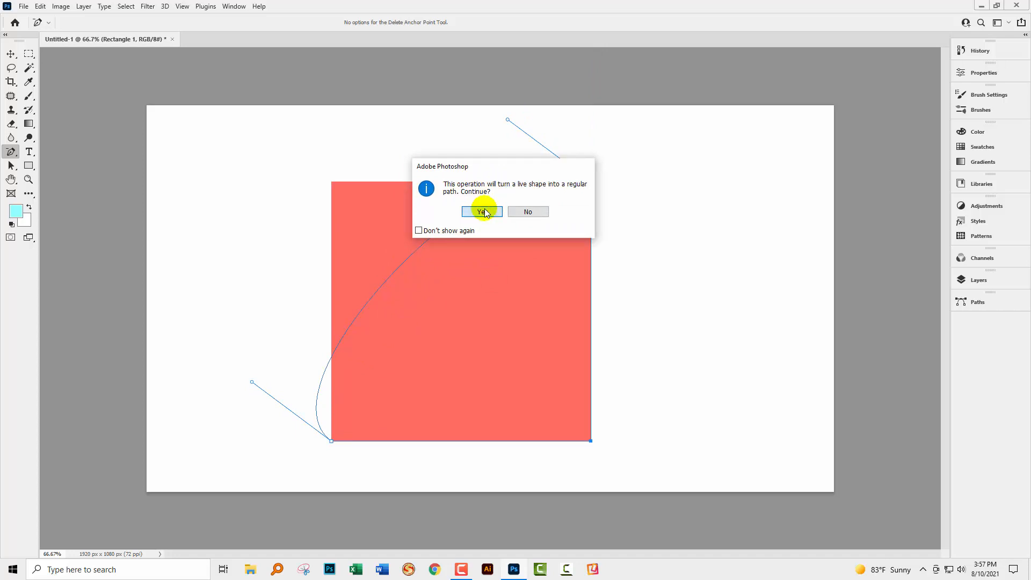
pyautogui.click(482, 211)
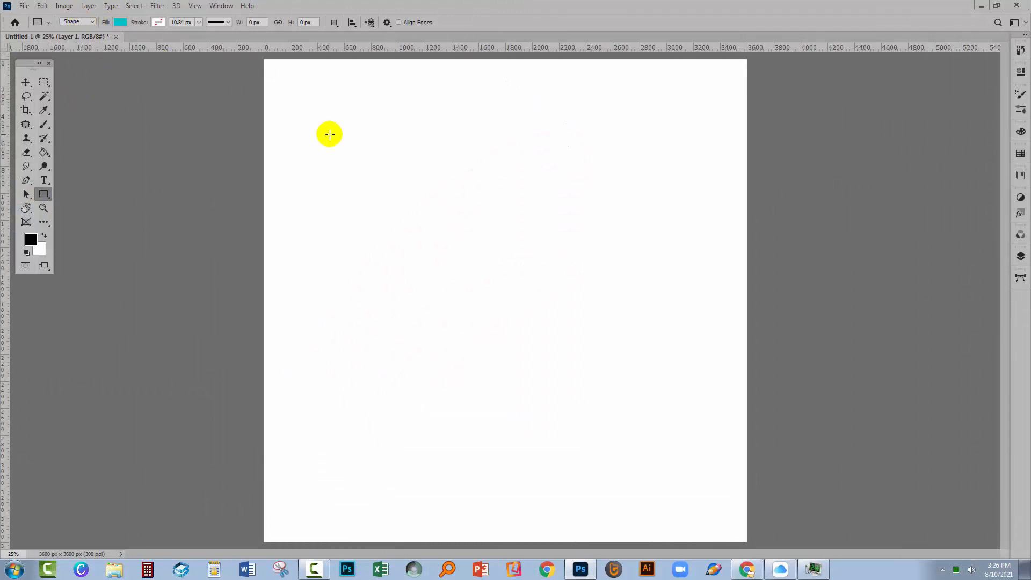
# Draw a teal square near the centre, delete its top-left anchor, confirm conversion and deselect the triangle
pyautogui.moveTo(329, 134); pyautogui.dragTo(425, 220)
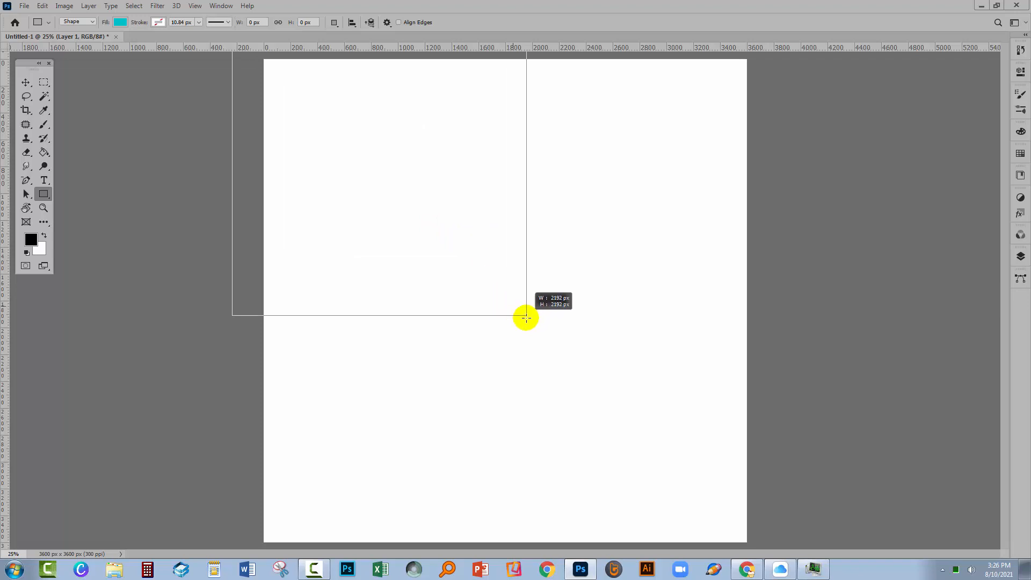
pyautogui.moveTo(526, 318); pyautogui.dragTo(610, 435)
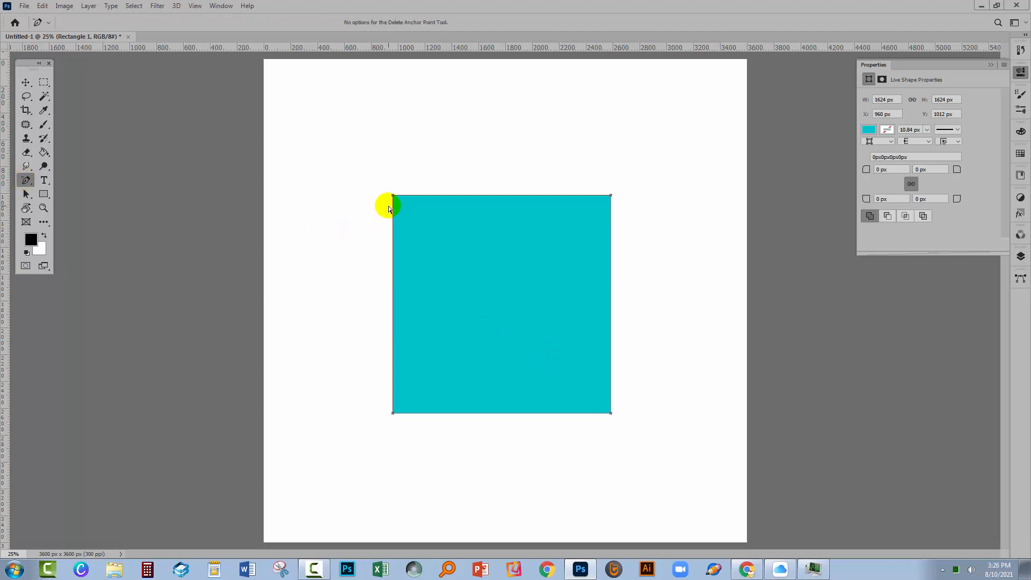
pyautogui.click(393, 196)
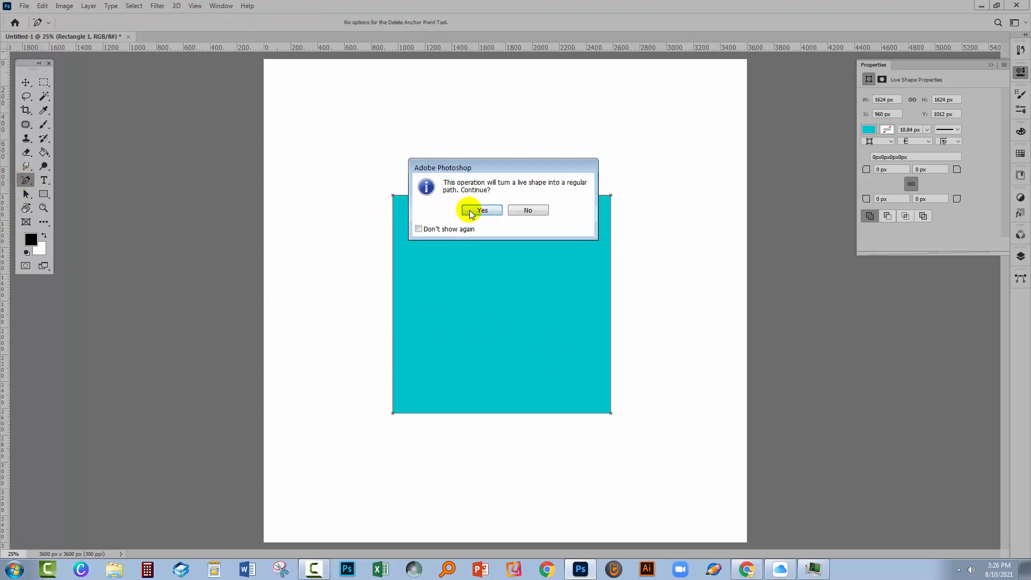
pyautogui.click(483, 209)
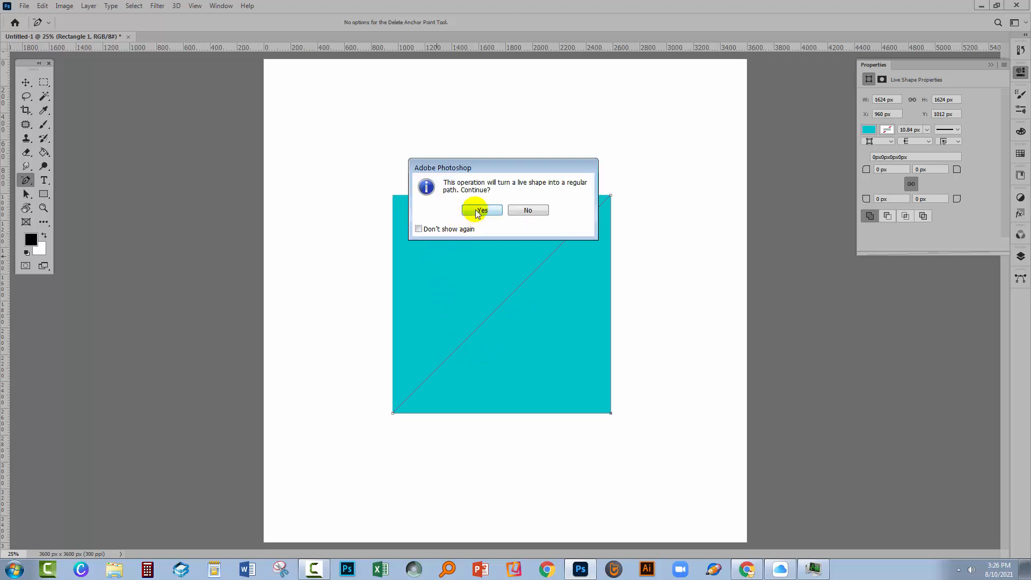
pyautogui.click(481, 210)
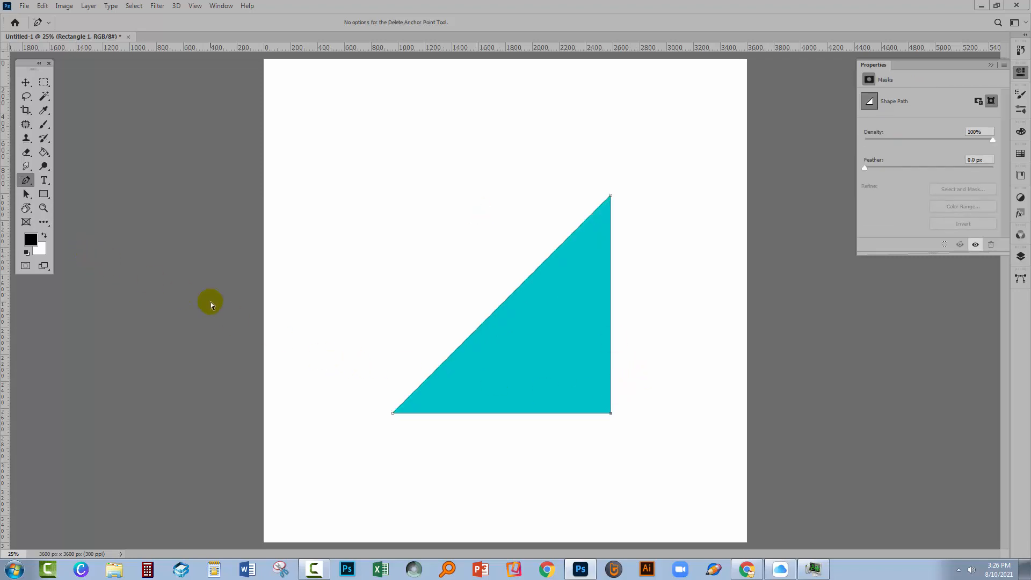
pyautogui.click(26, 195)
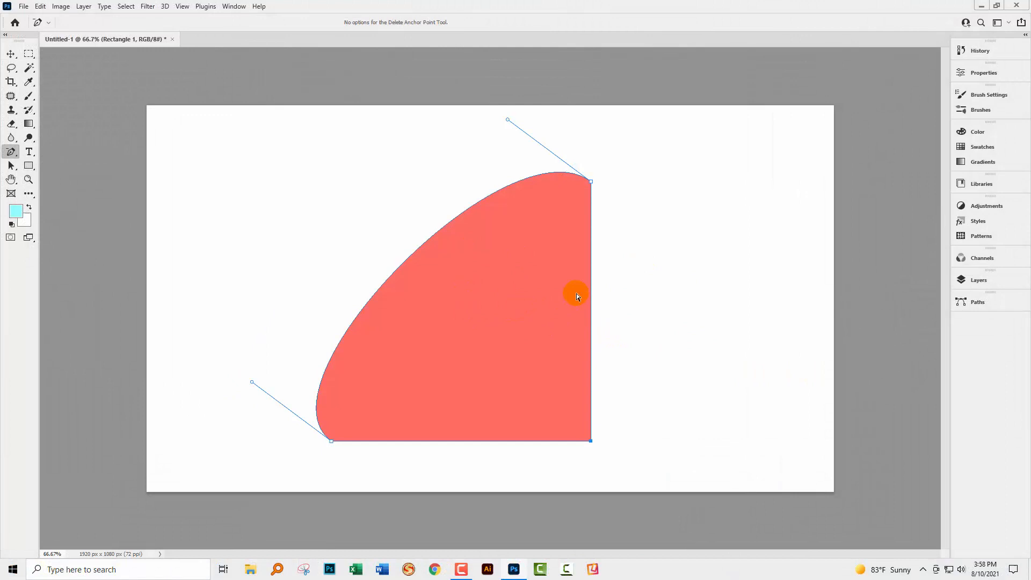
pyautogui.moveTo(534, 241)
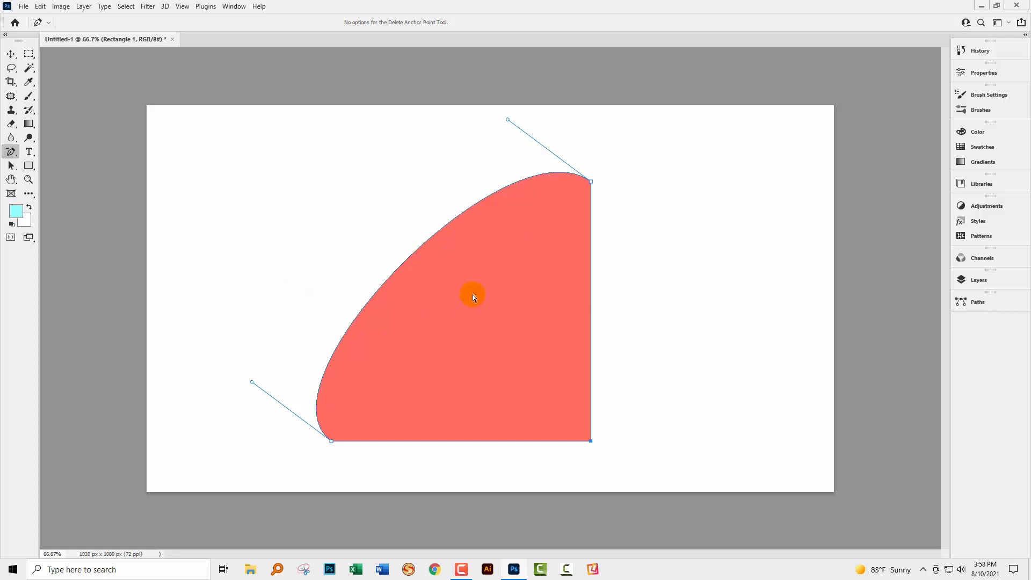
pyautogui.click(11, 151)
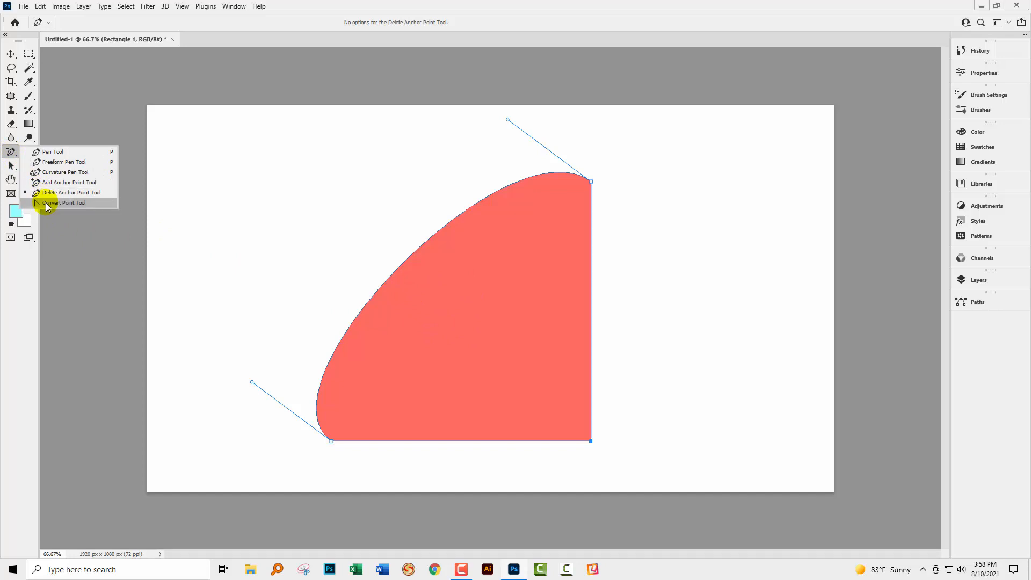
# Convert the wedge's curved anchors to sharp corners so the red shape becomes a right-angle triangle
pyautogui.click(63, 203)
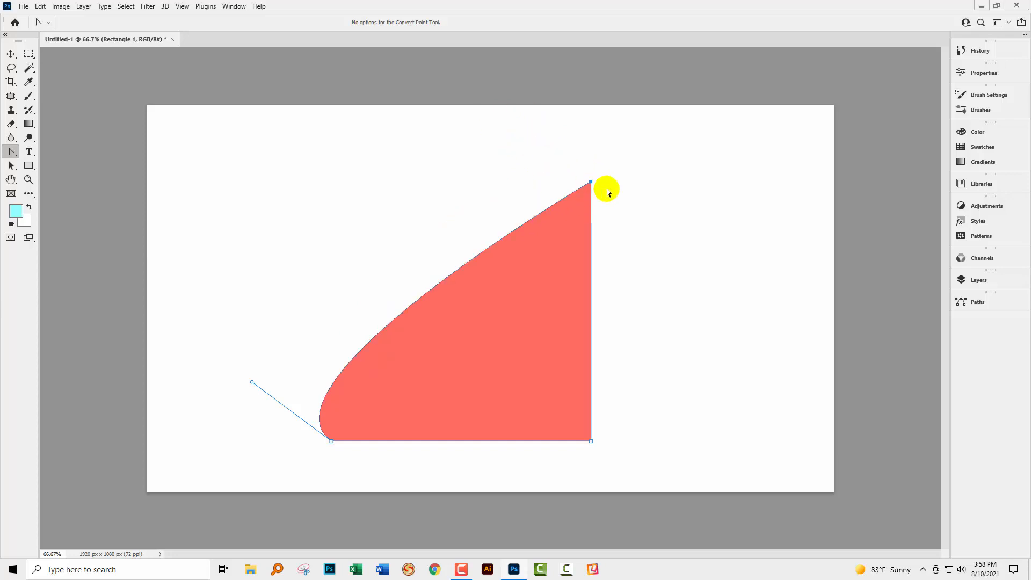
pyautogui.moveTo(331, 443)
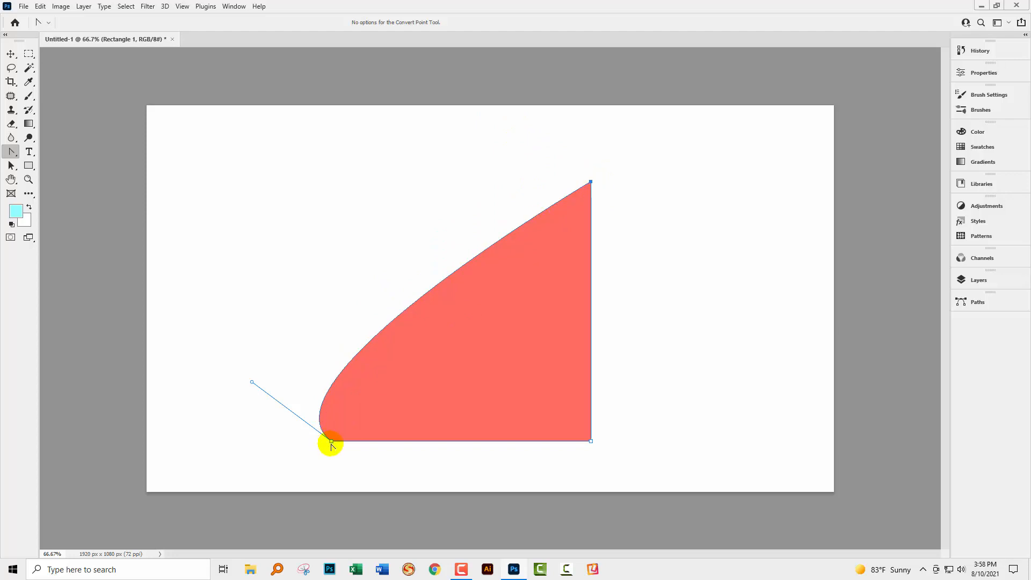
pyautogui.click(331, 441)
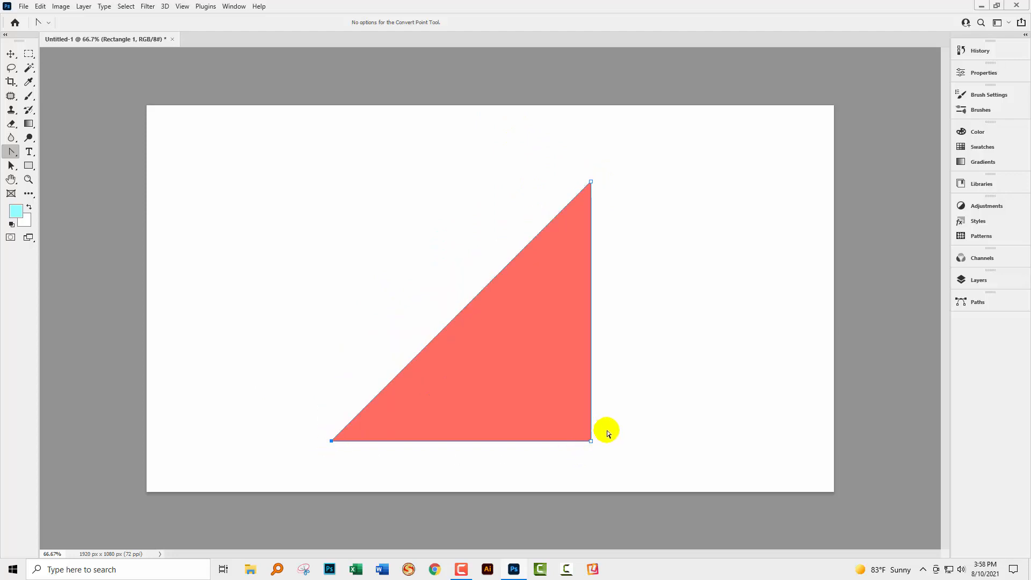
pyautogui.moveTo(340, 411)
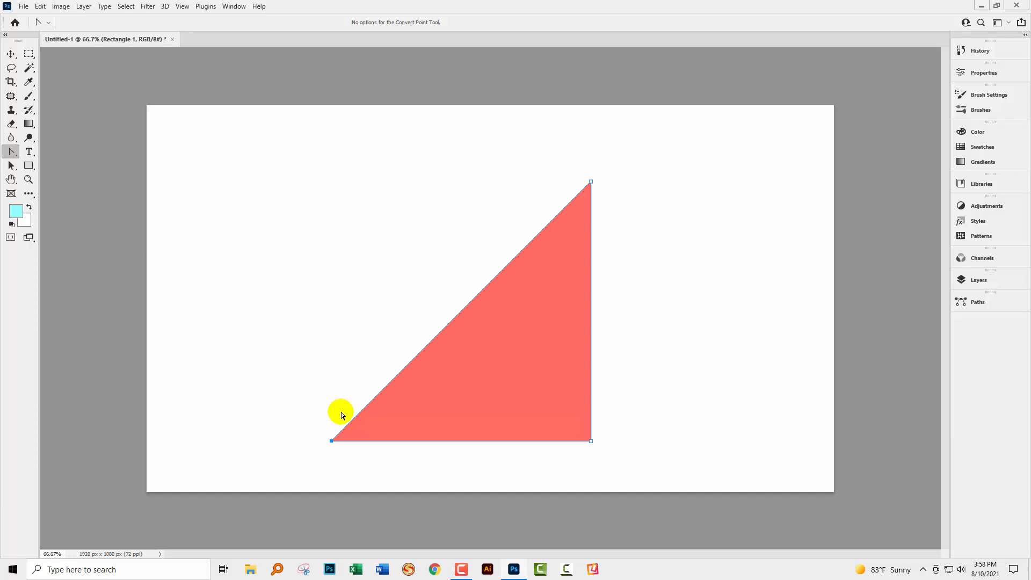
pyautogui.moveTo(487, 351)
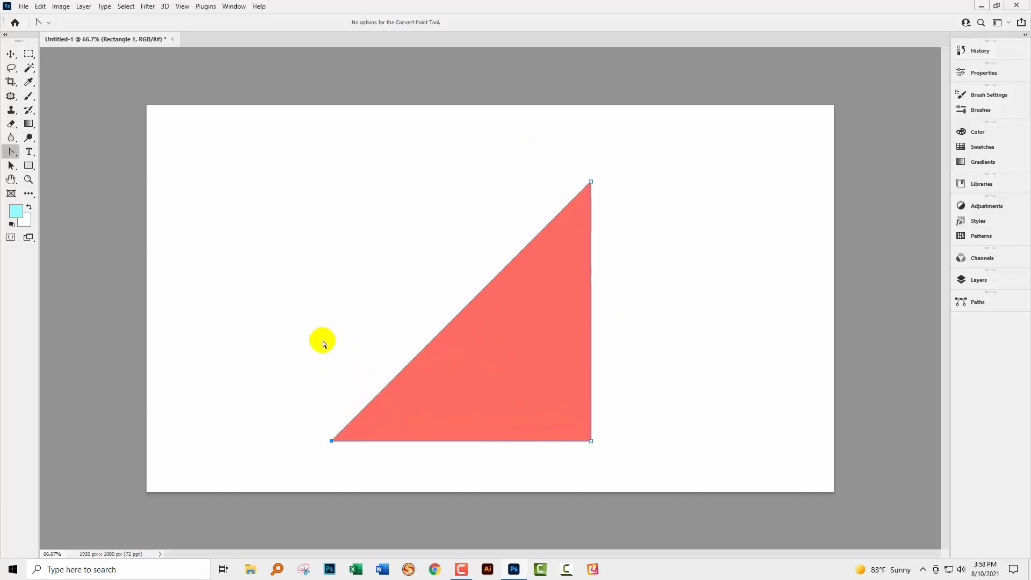
pyautogui.moveTo(312, 348)
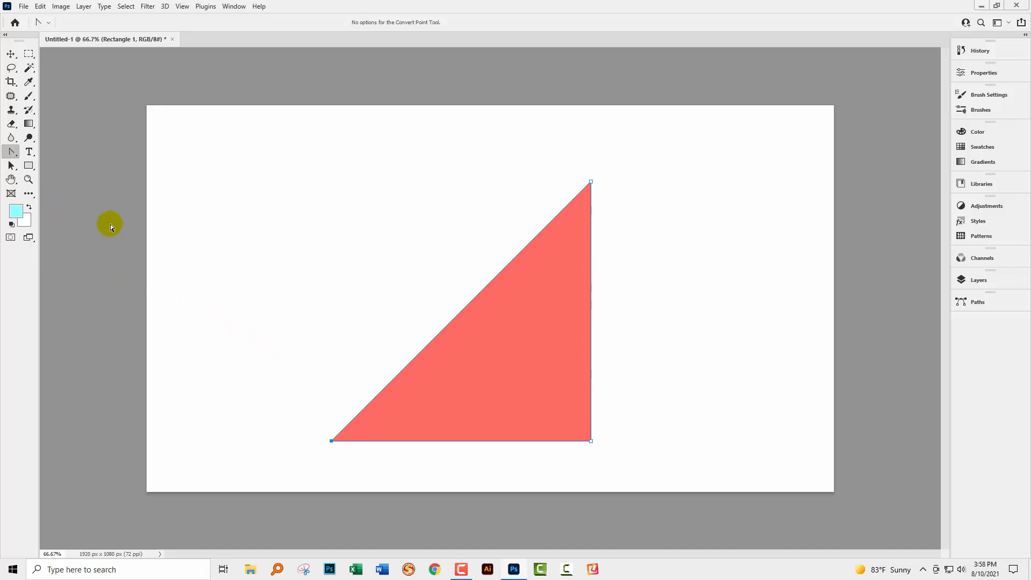
# Drag out a new 725×725 px red-orange square near the canvas centre and close its Properties
pyautogui.click(11, 166)
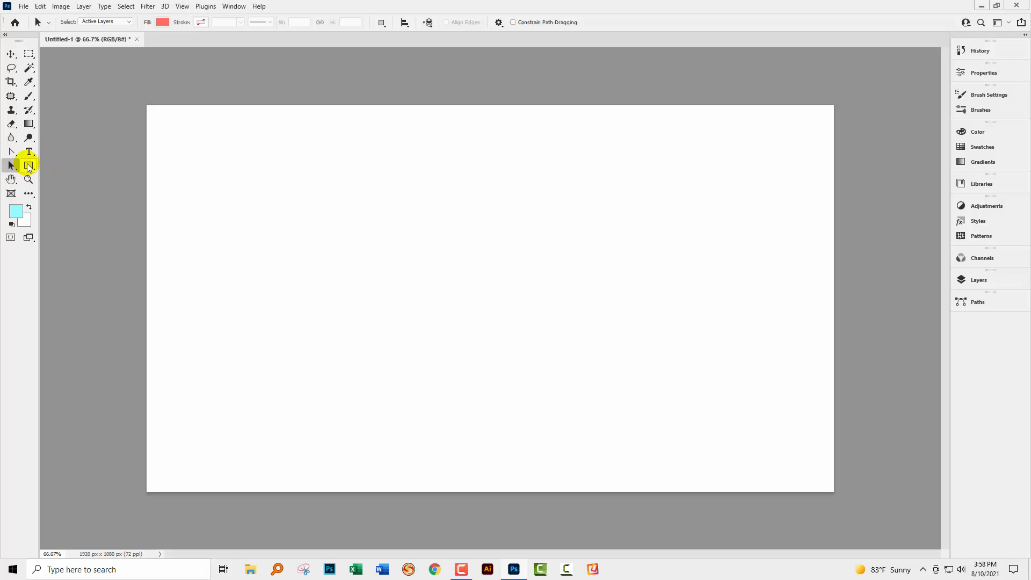
pyautogui.moveTo(325, 179); pyautogui.dragTo(415, 272)
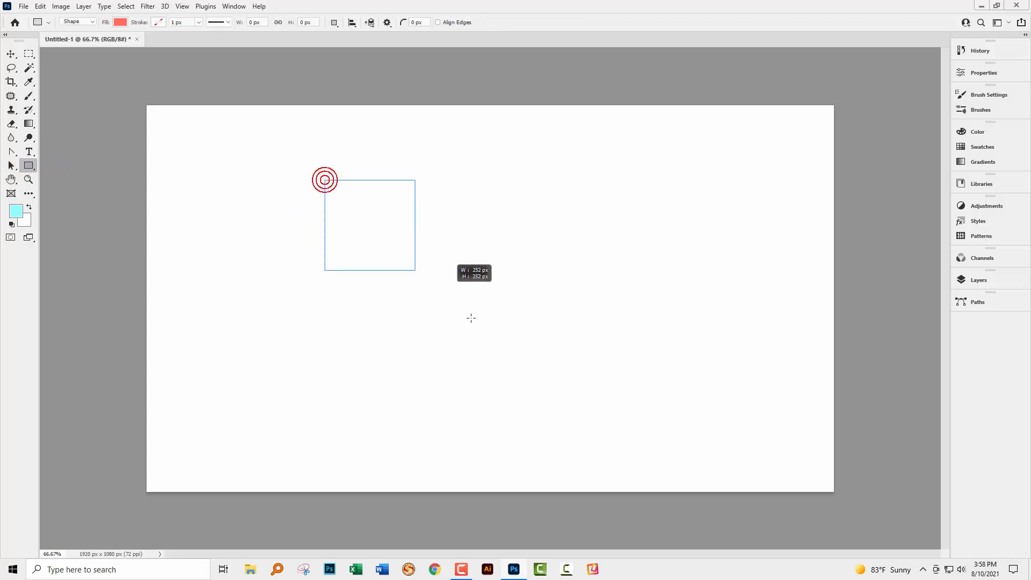
pyautogui.moveTo(325, 179); pyautogui.dragTo(584, 438)
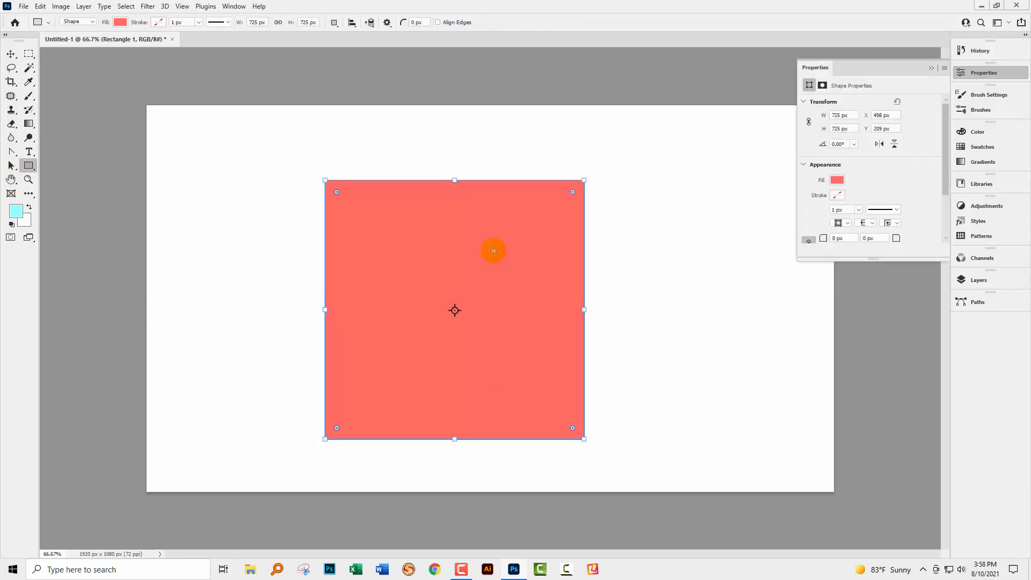
pyautogui.moveTo(916, 71)
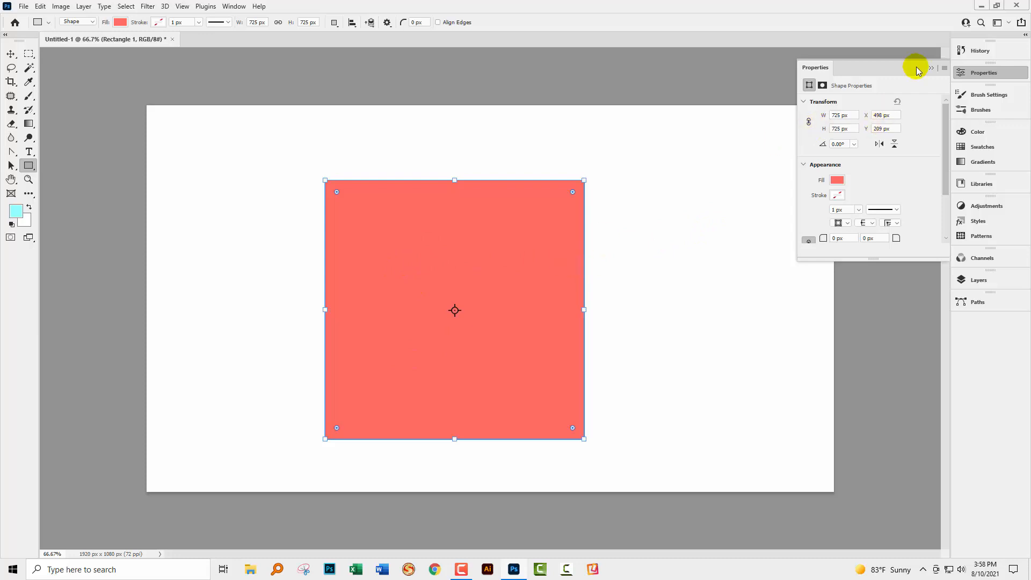
pyautogui.click(931, 68)
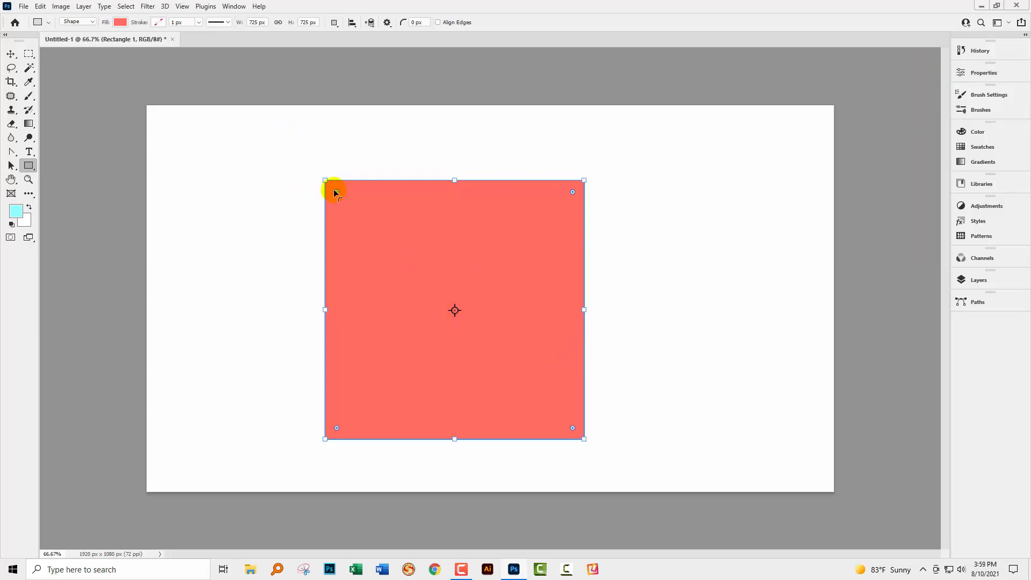
pyautogui.moveTo(483, 233)
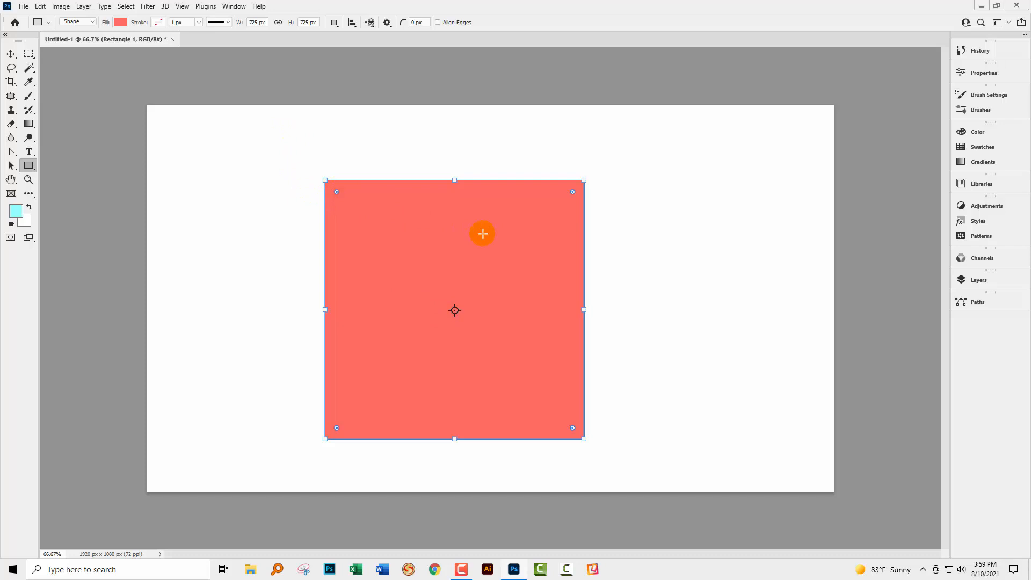
pyautogui.moveTo(389, 287)
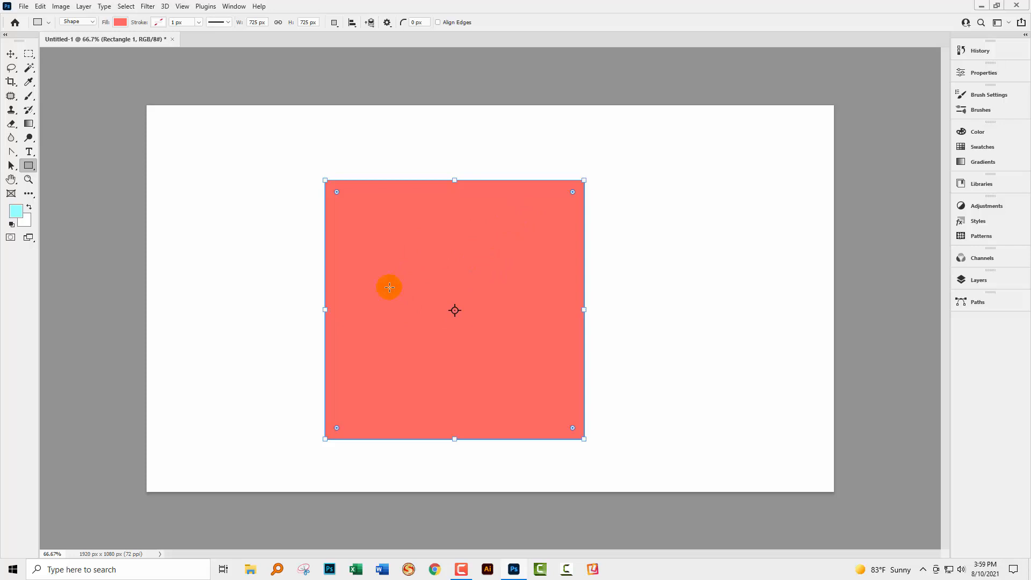
pyautogui.moveTo(437, 287)
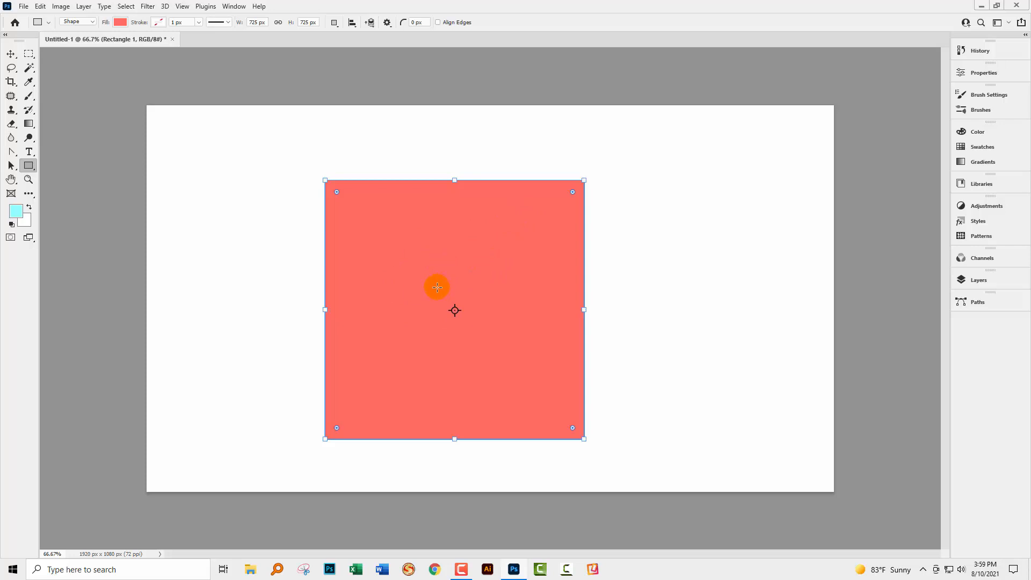
pyautogui.moveTo(321, 101)
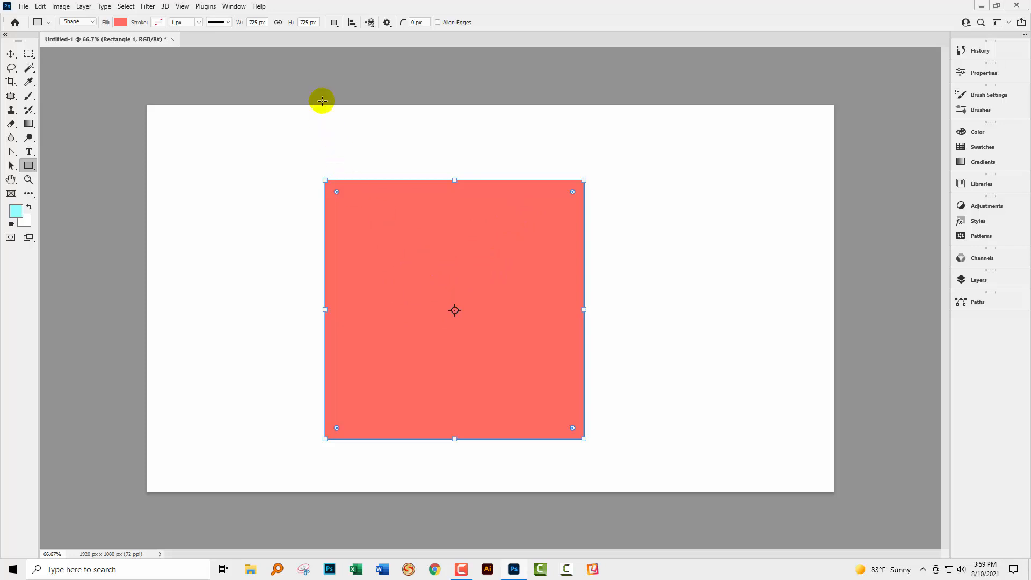
# Set Combine Shapes, draw a 169×248 px triangle path inside the square, and show the Paths panel
pyautogui.click(334, 21)
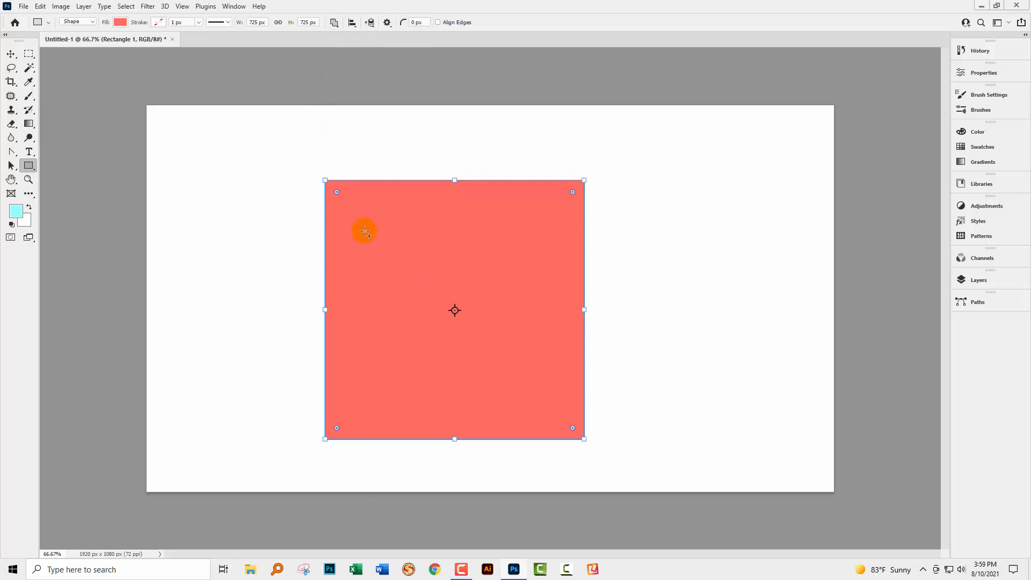
pyautogui.moveTo(456, 276)
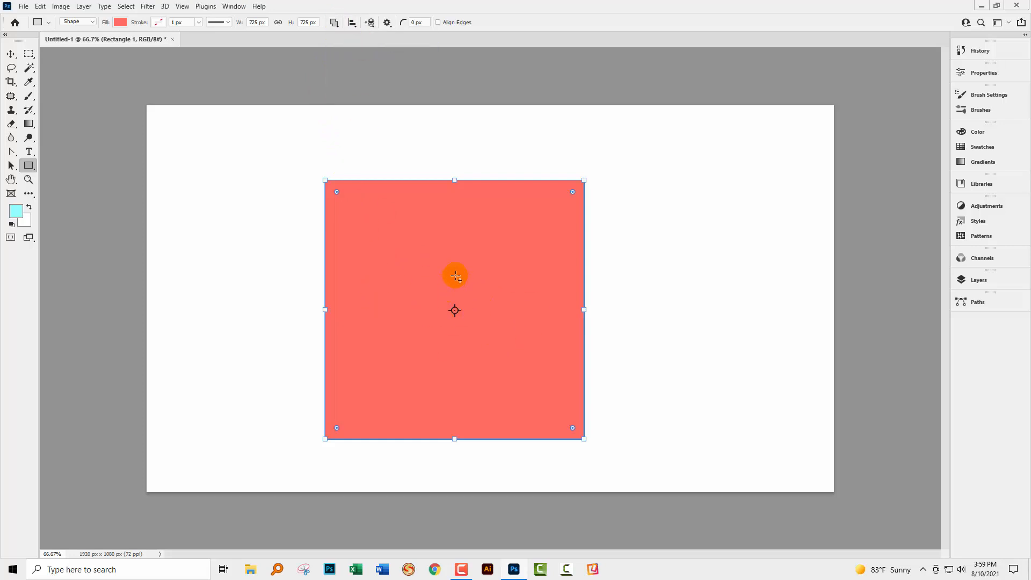
pyautogui.click(977, 279)
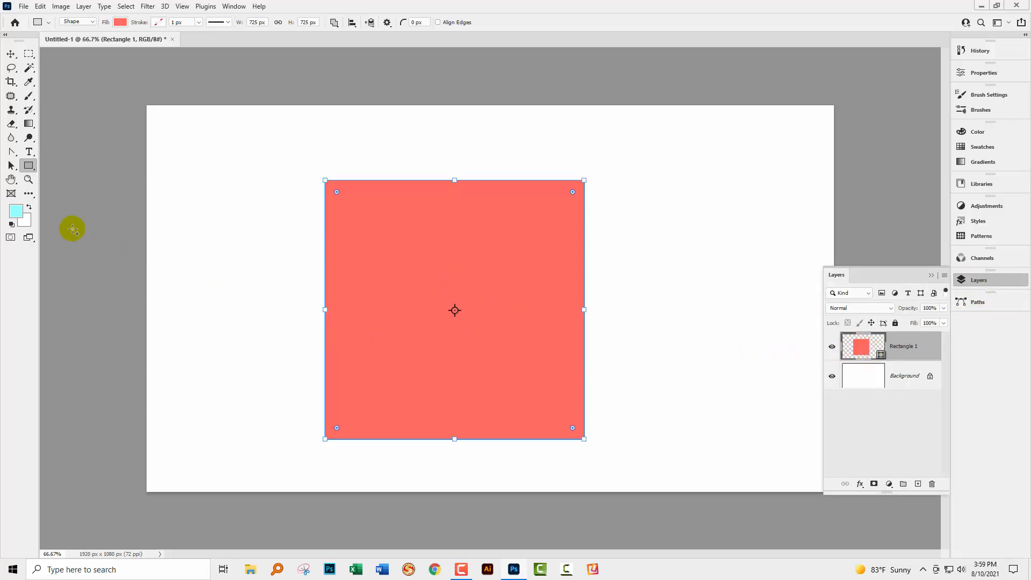
pyautogui.click(28, 165)
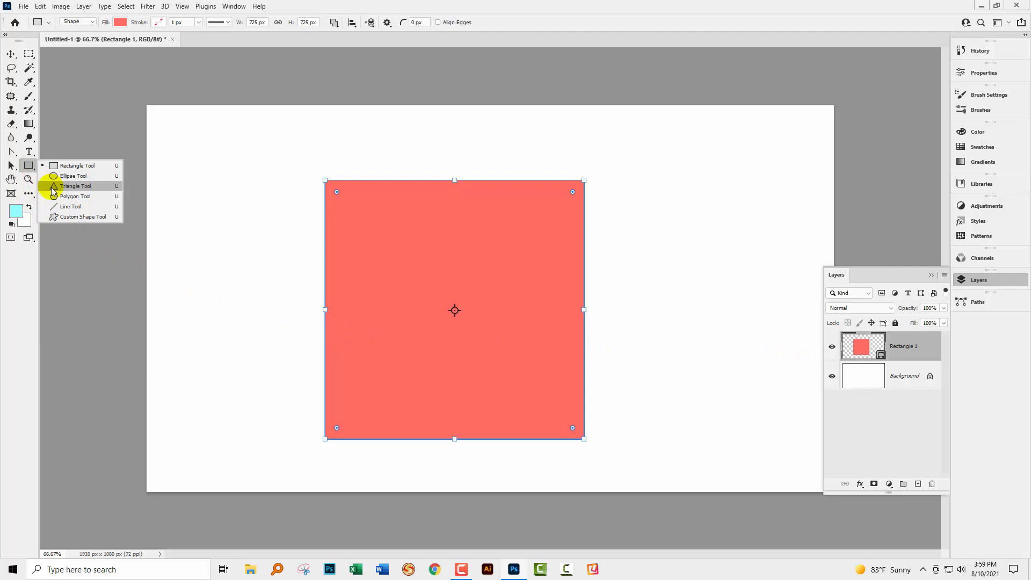
pyautogui.click(76, 186)
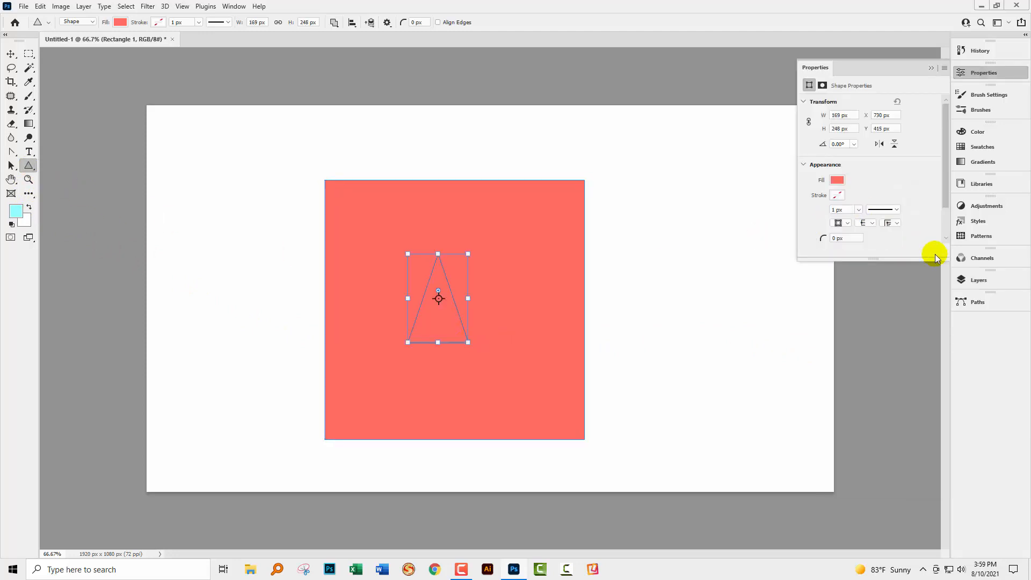
pyautogui.click(979, 280)
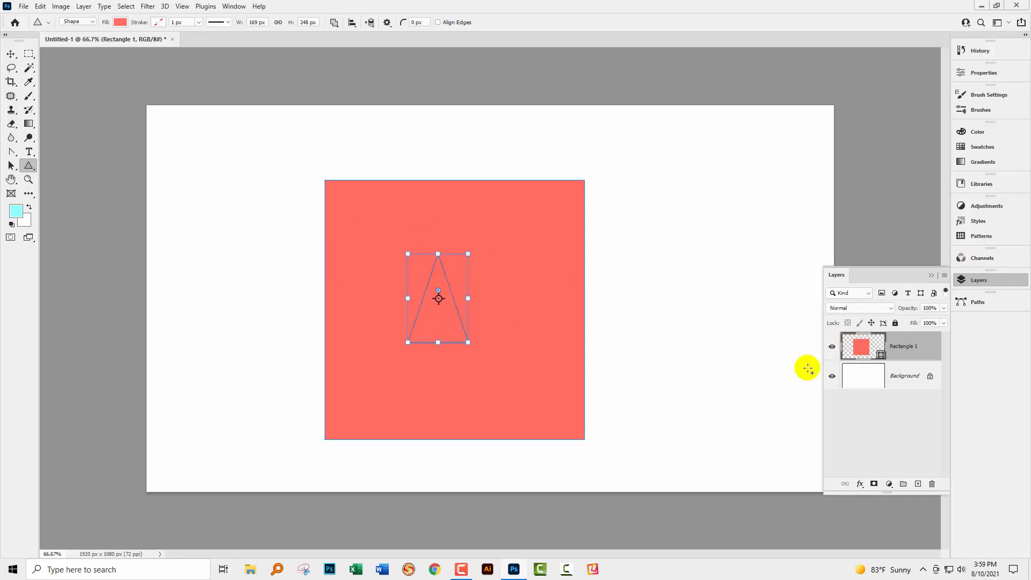
pyautogui.click(978, 302)
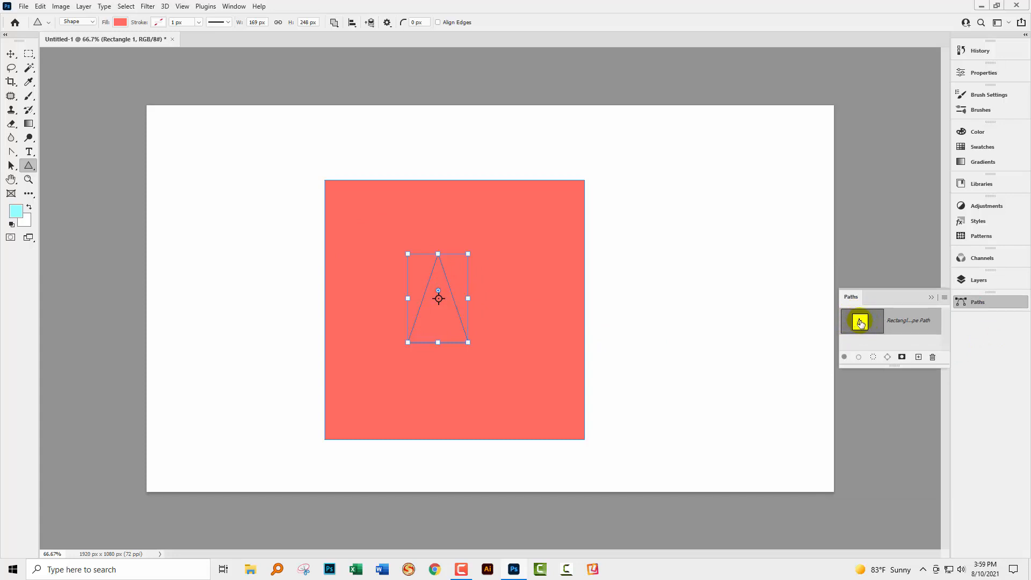
# Select the square with its triangle and apply Merge Shape Components, confirming conversion to a regular path
pyautogui.click(11, 165)
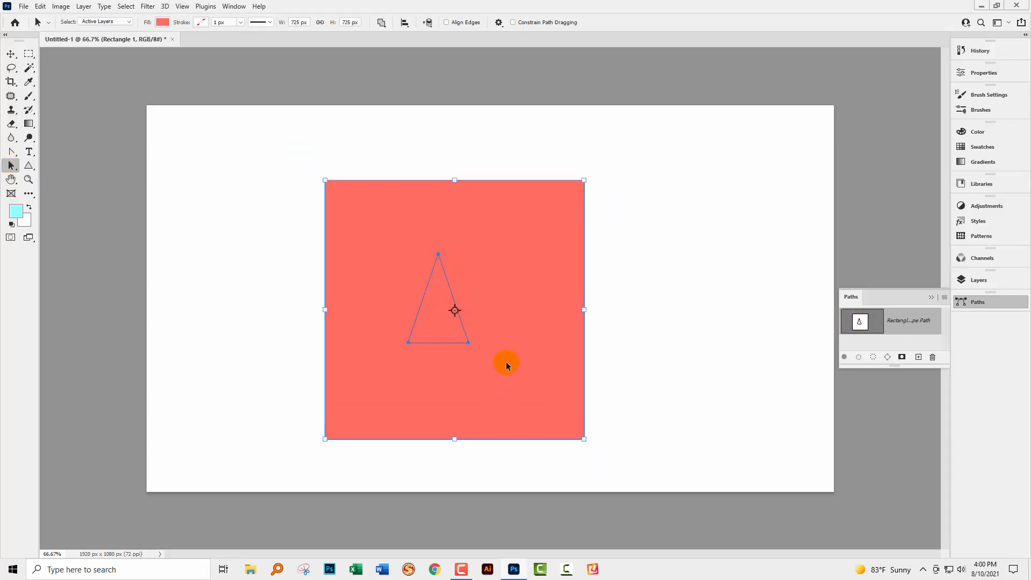
pyautogui.click(381, 22)
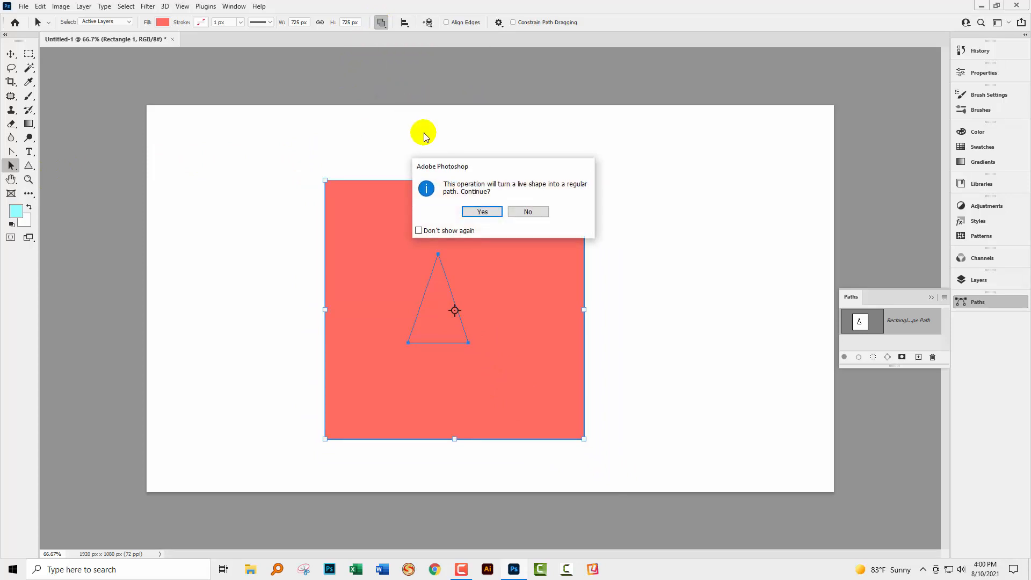
pyautogui.click(481, 212)
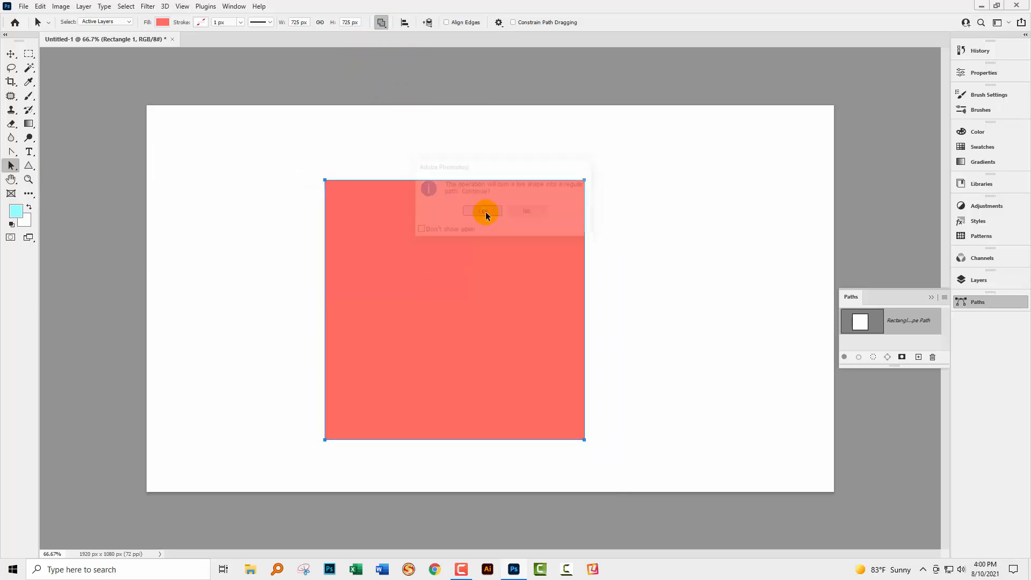
pyautogui.click(482, 210)
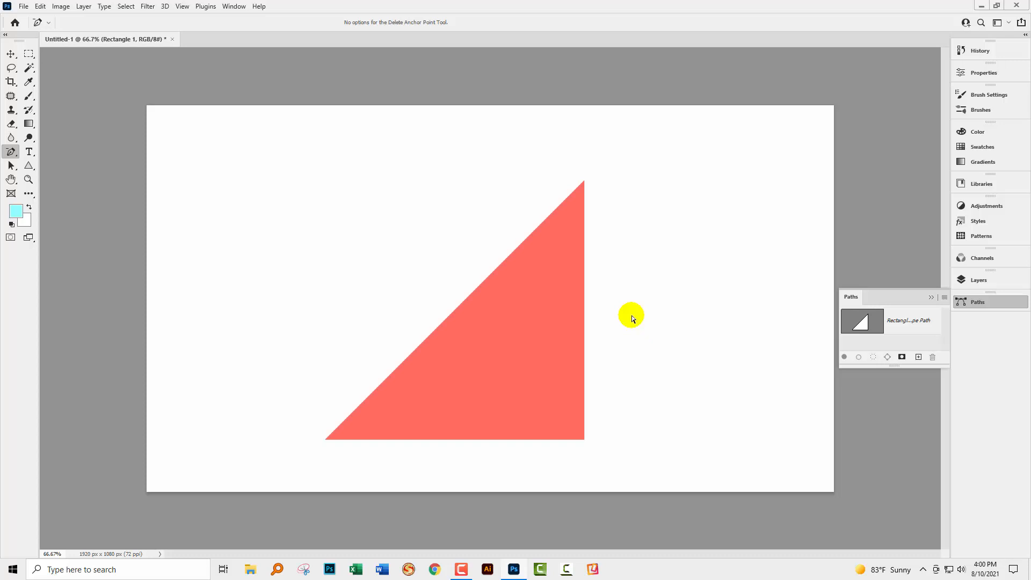
pyautogui.moveTo(743, 384)
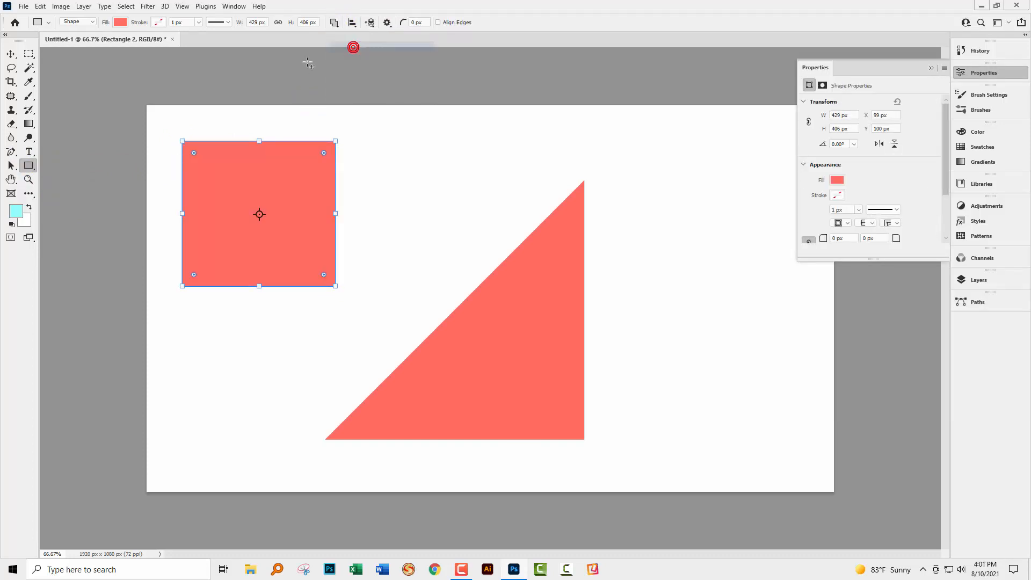
# Merge the upper-left rectangle and its inner triangle via Merge Shape Components, confirming the path conversion
pyautogui.click(28, 165)
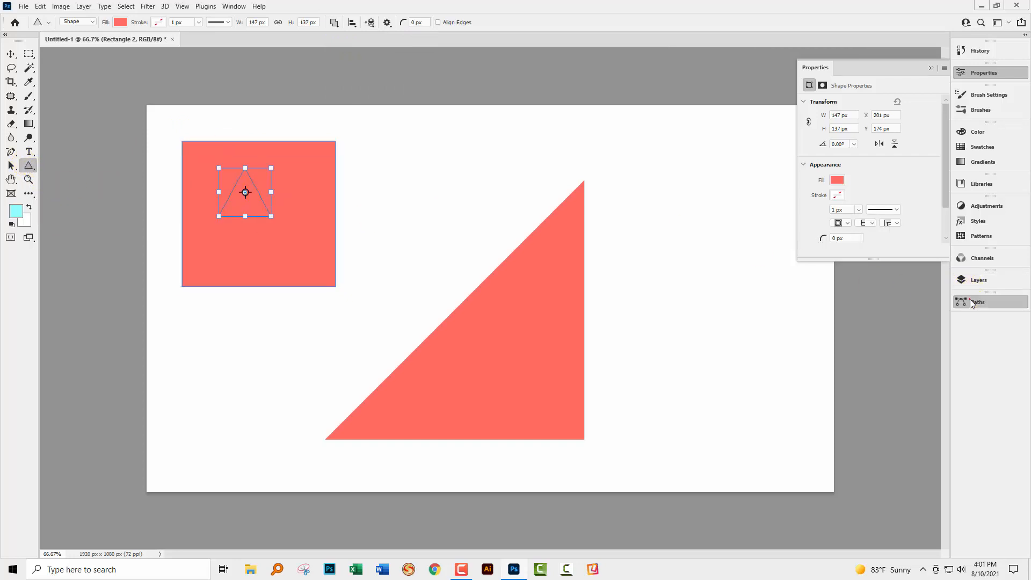
pyautogui.click(978, 302)
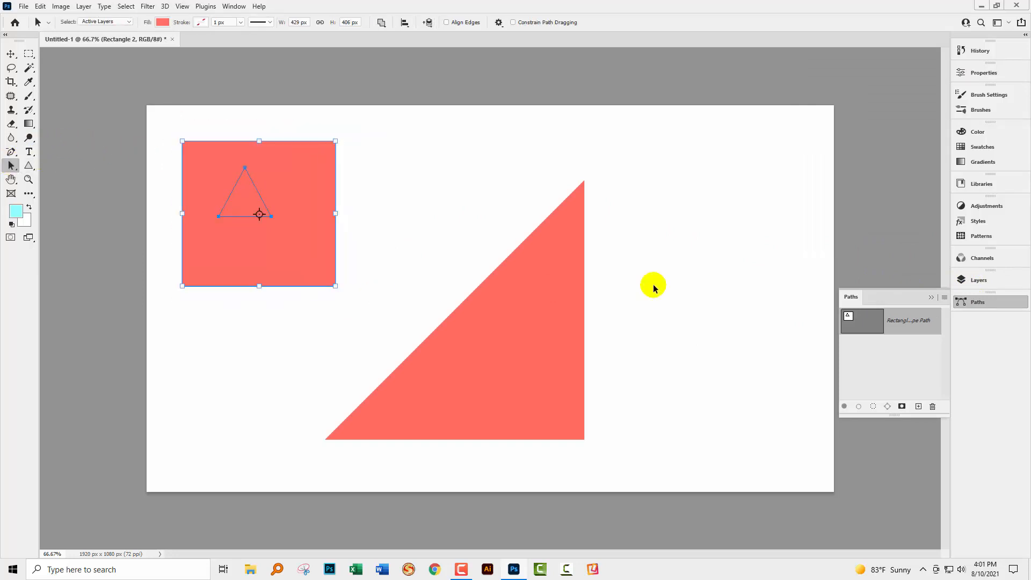
pyautogui.click(382, 21)
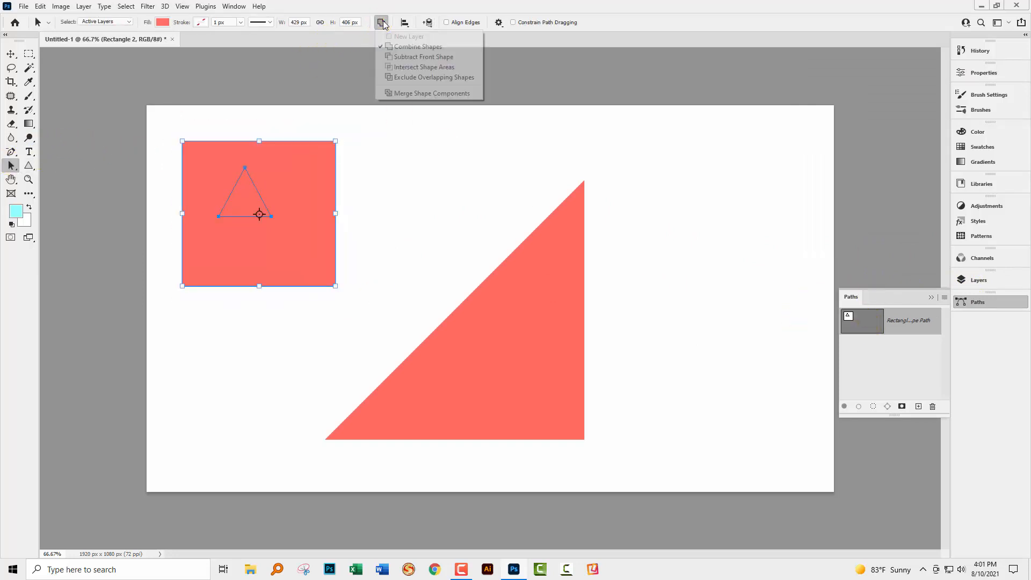
pyautogui.click(431, 92)
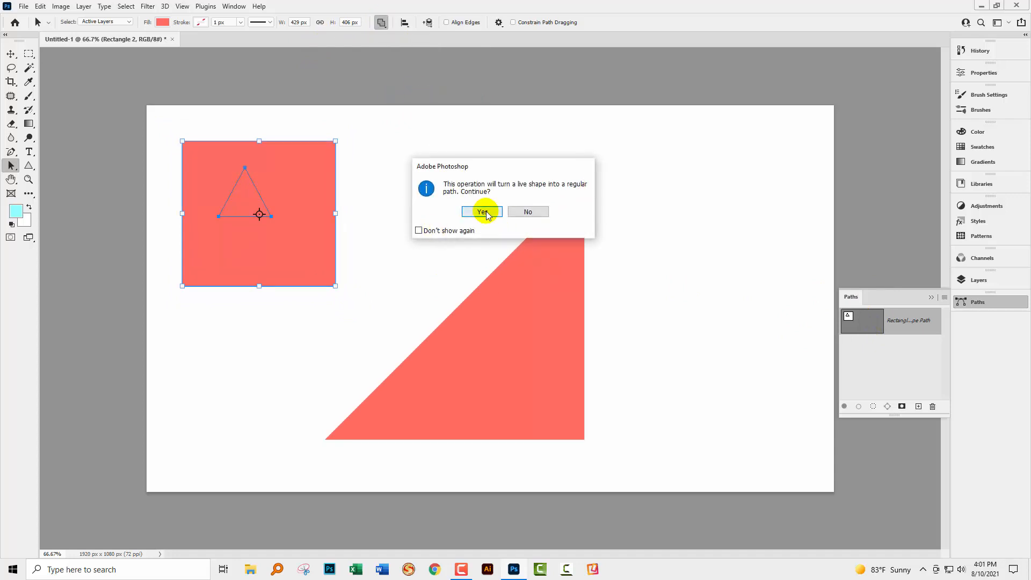
pyautogui.click(483, 212)
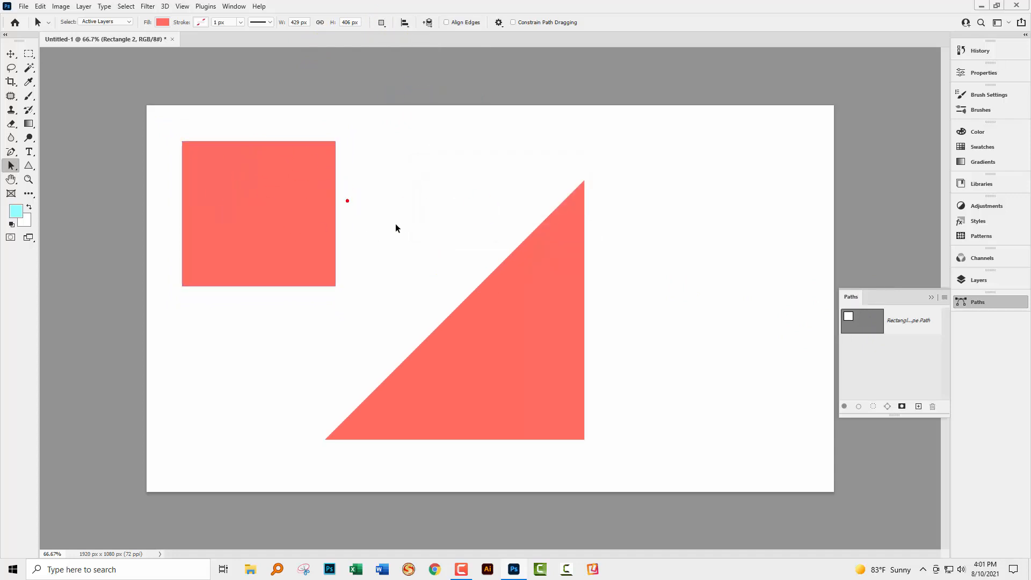